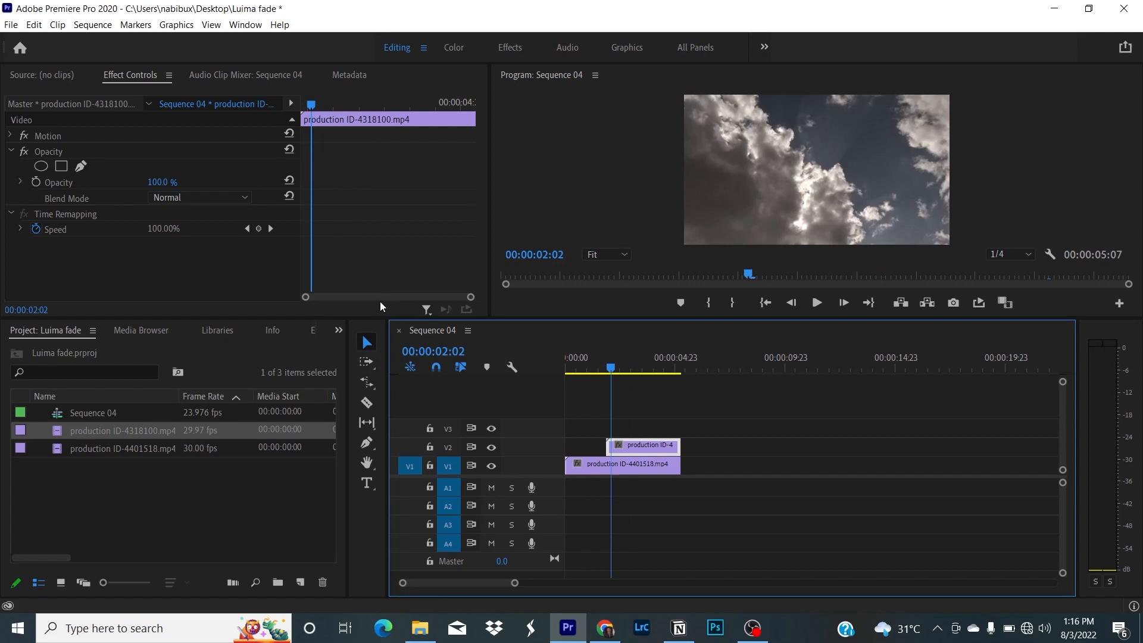
mouse_move(363, 419)
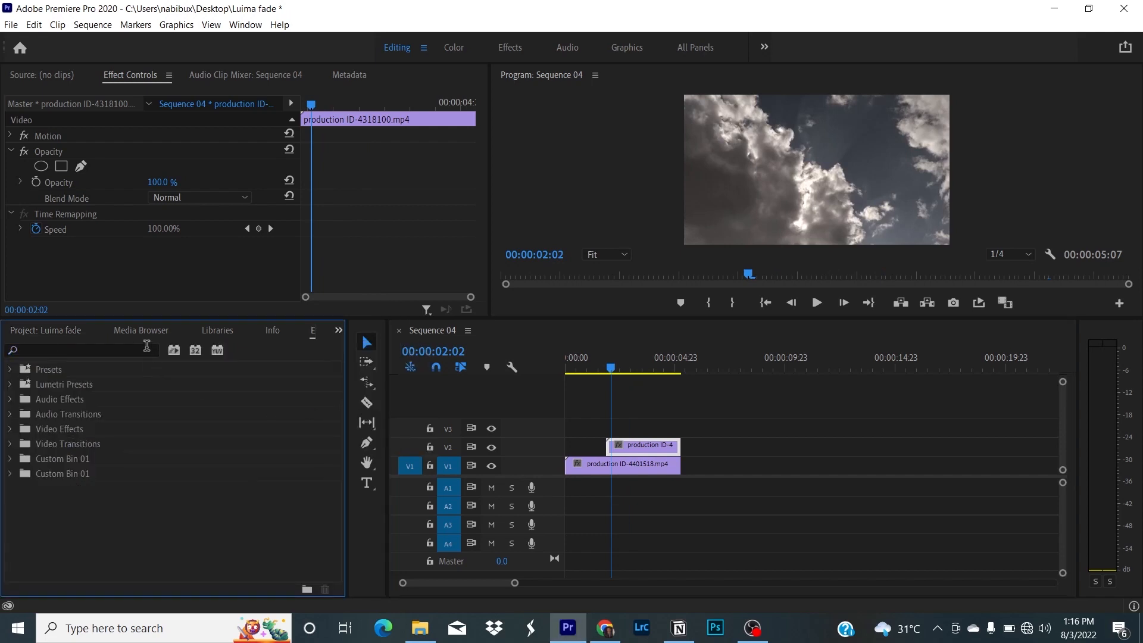
Search the Effects panel for 'gradient' to find Gradient Wipe
left_click(621, 463)
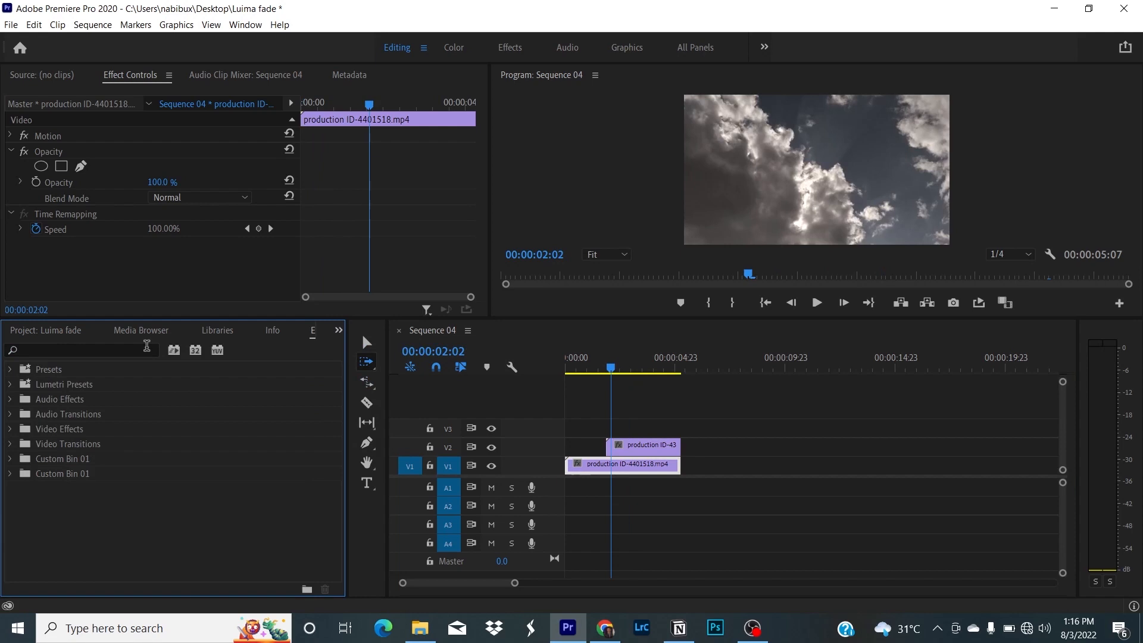
type("gra")
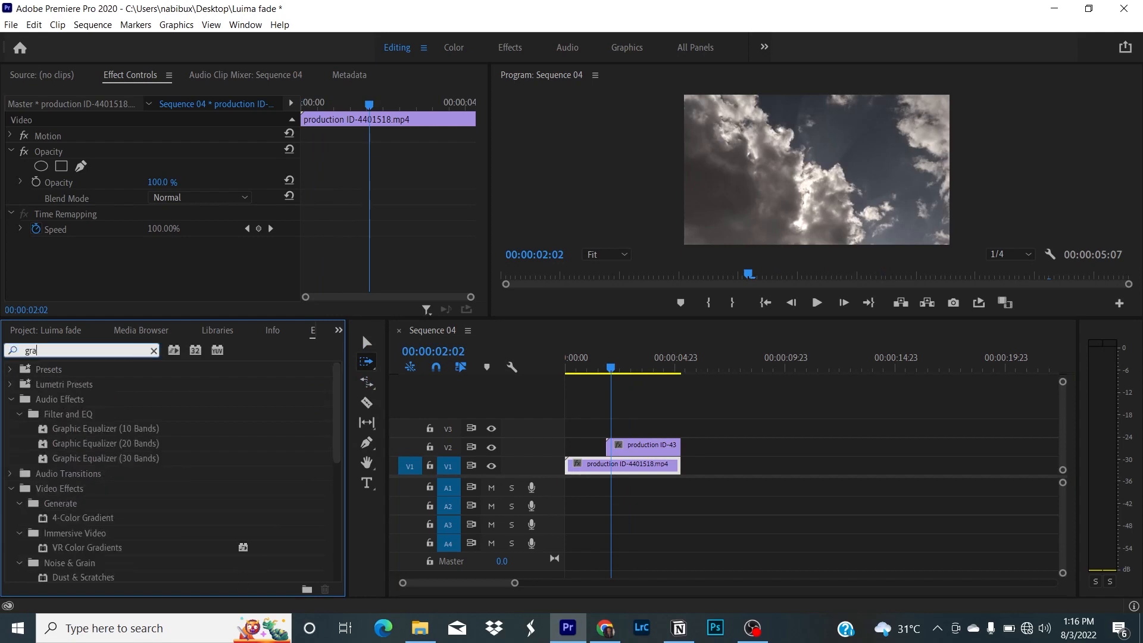
type("dient")
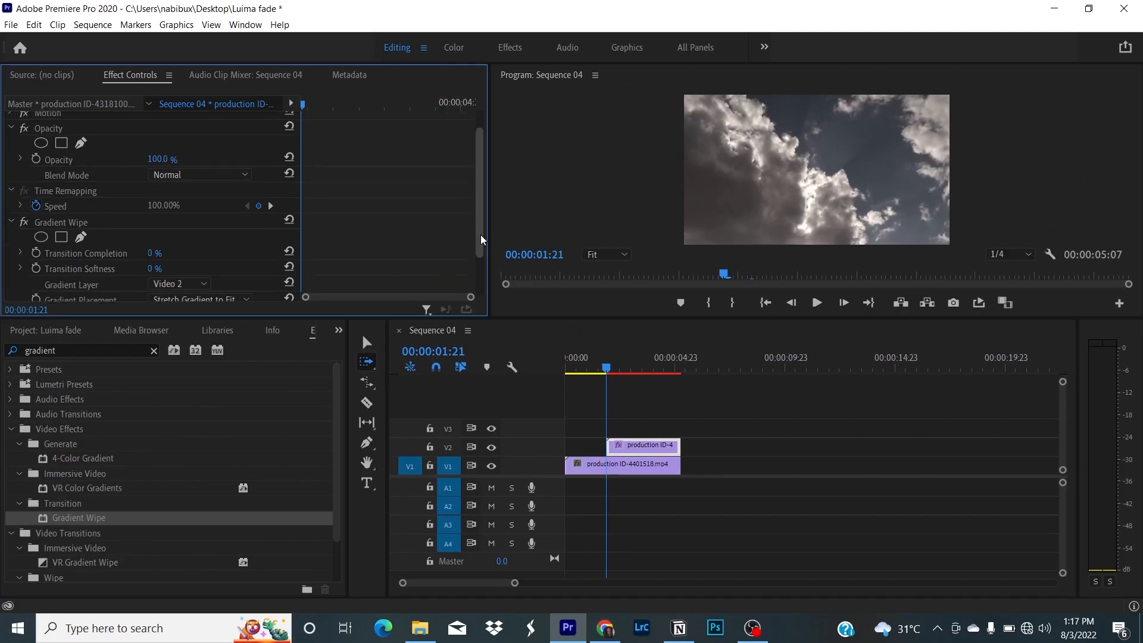
Set Gradient Wipe Transition Completion to 100 and enable its keyframing
scroll("down", 3)
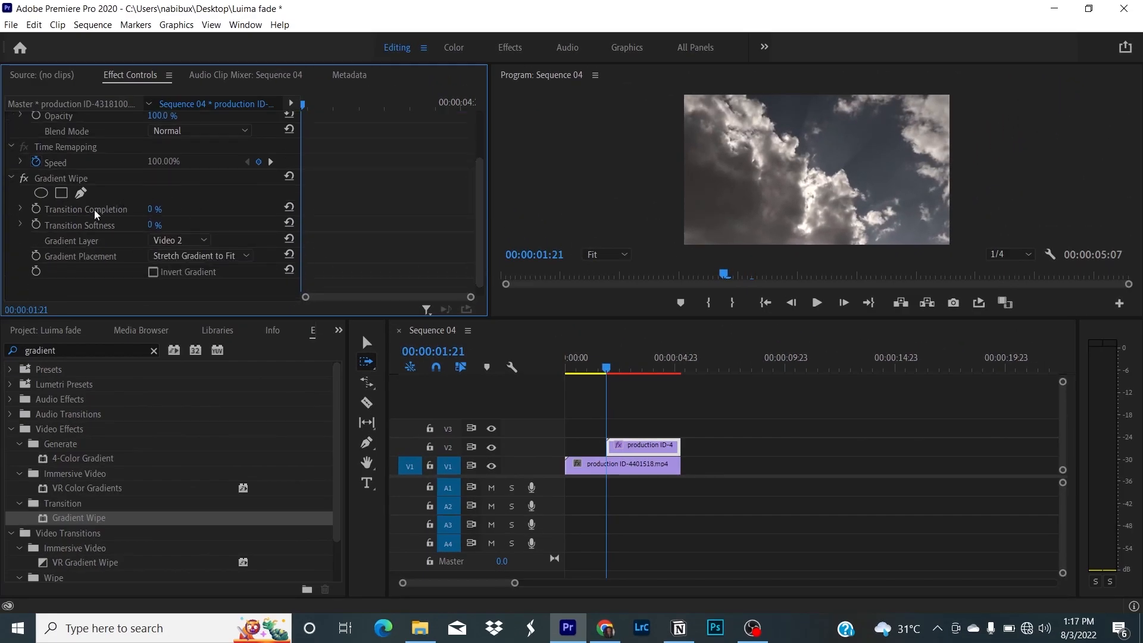
left_click(155, 209)
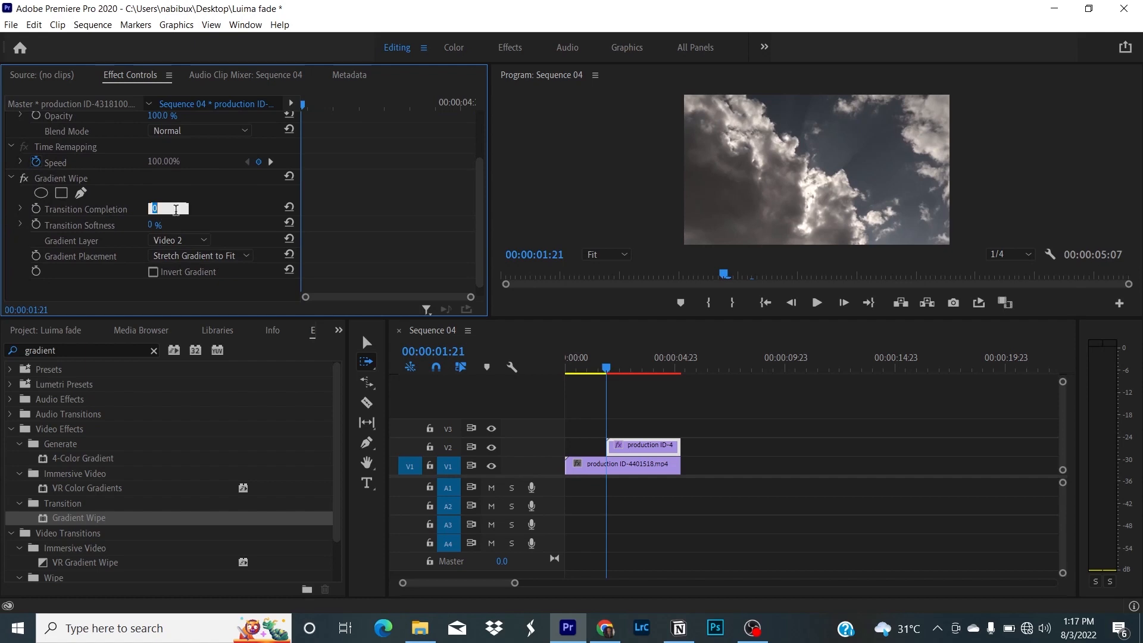
type("100")
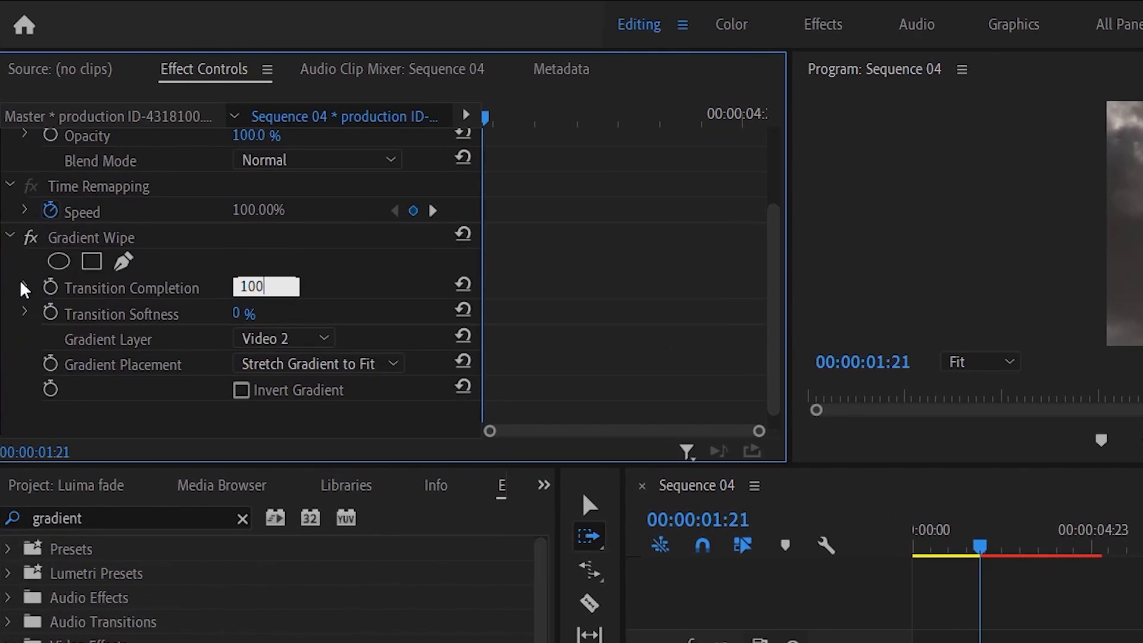
mouse_move(50, 288)
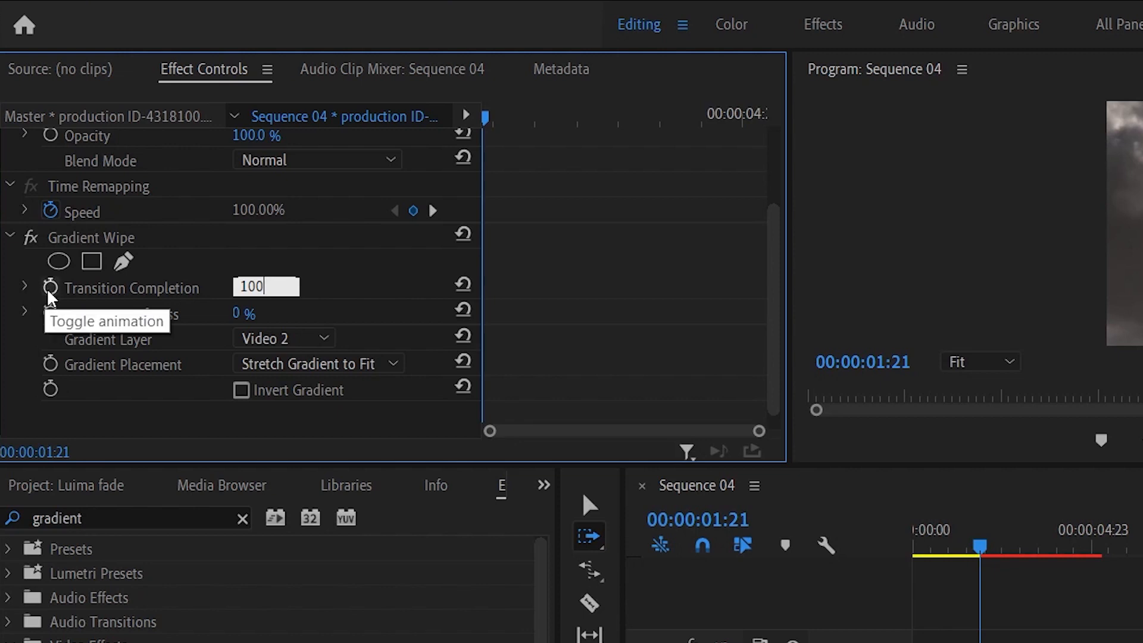
left_click(49, 287)
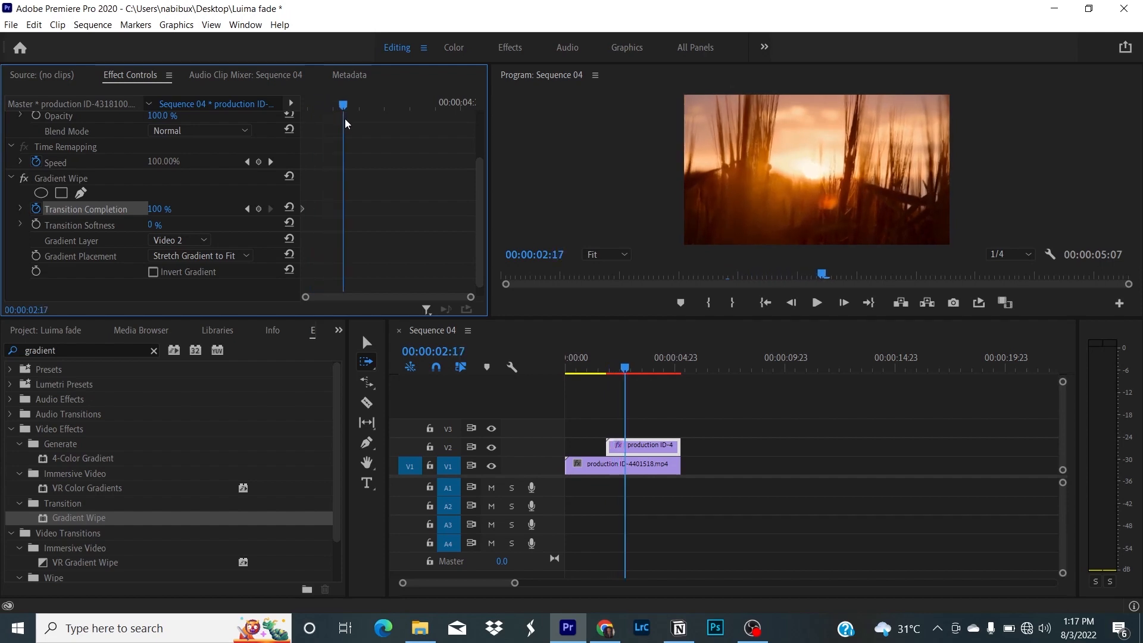
Step back one frame, key Transition Completion at 0, and enable Invert Gradient
key("Left")
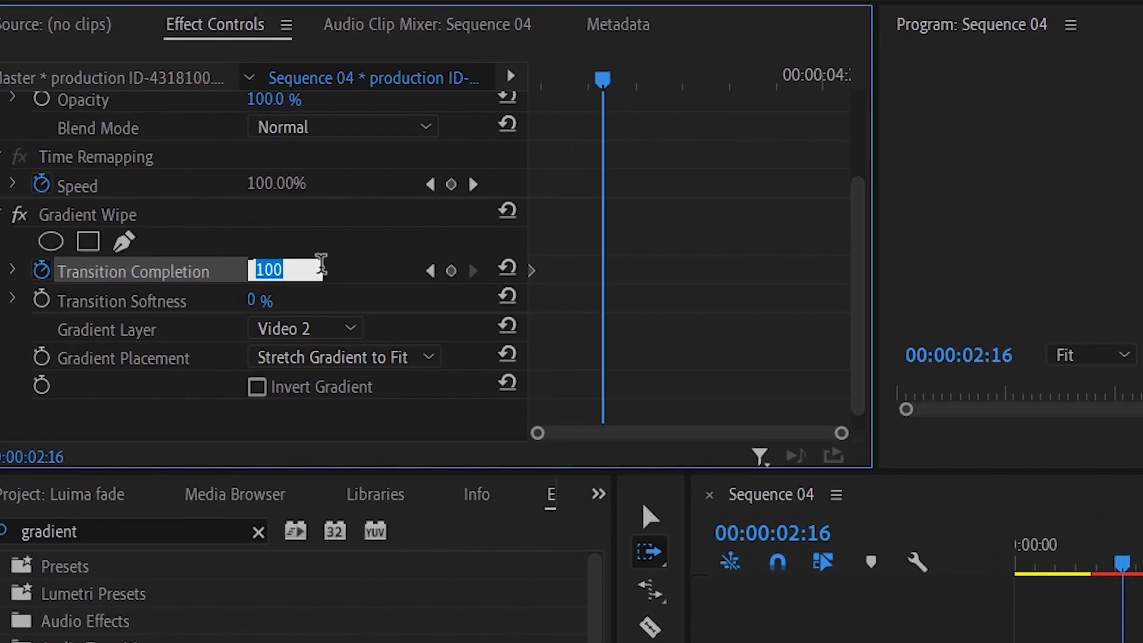
type("0 %")
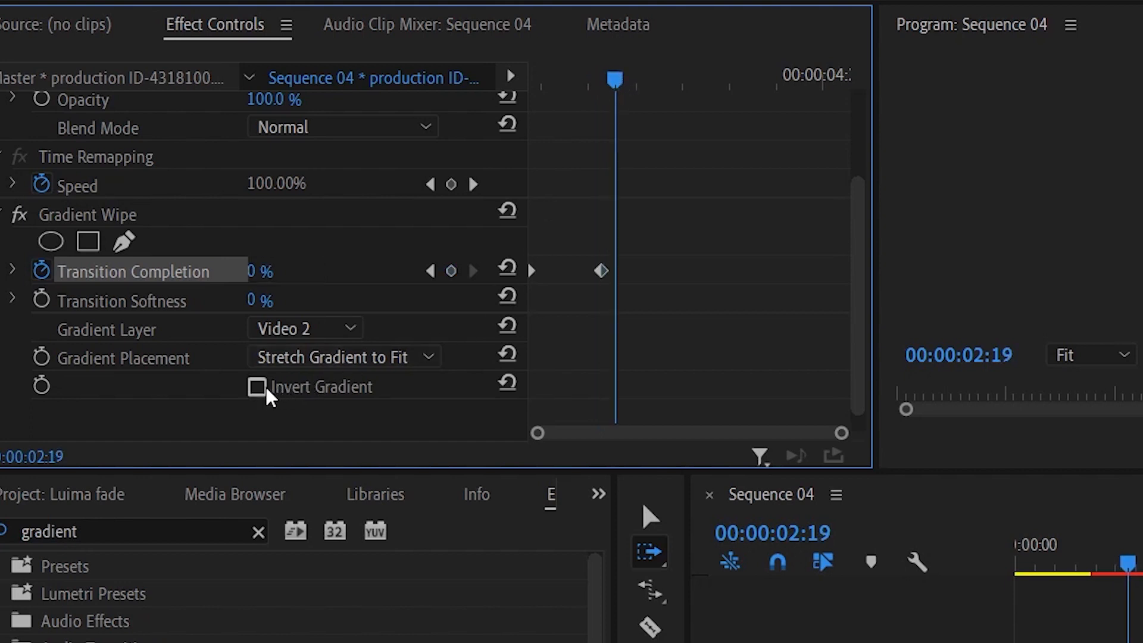
left_click(257, 386)
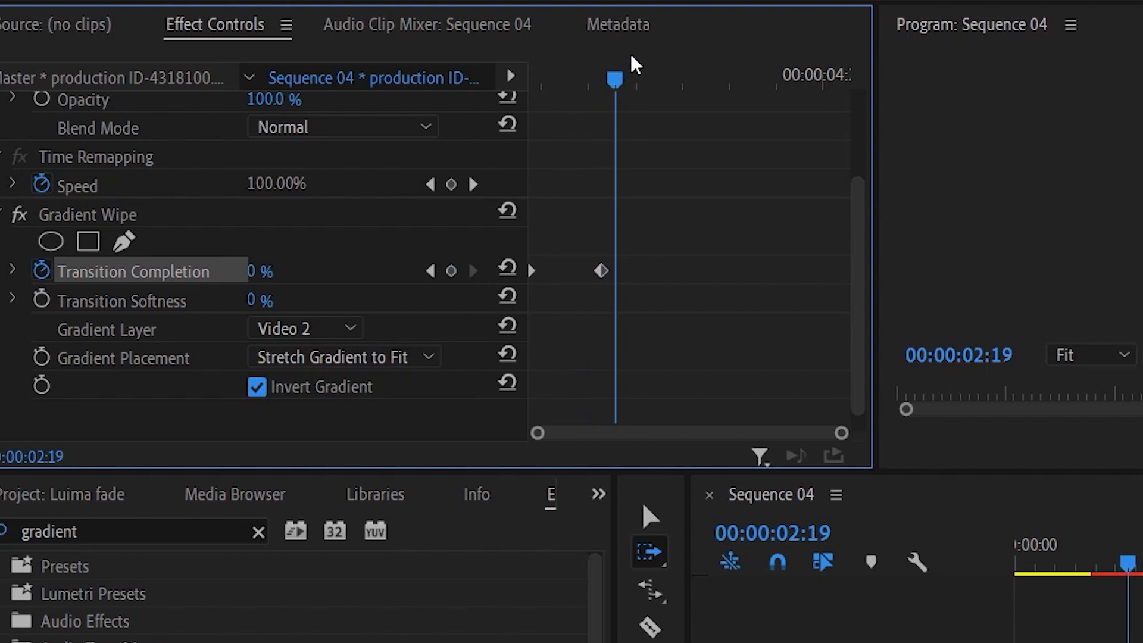